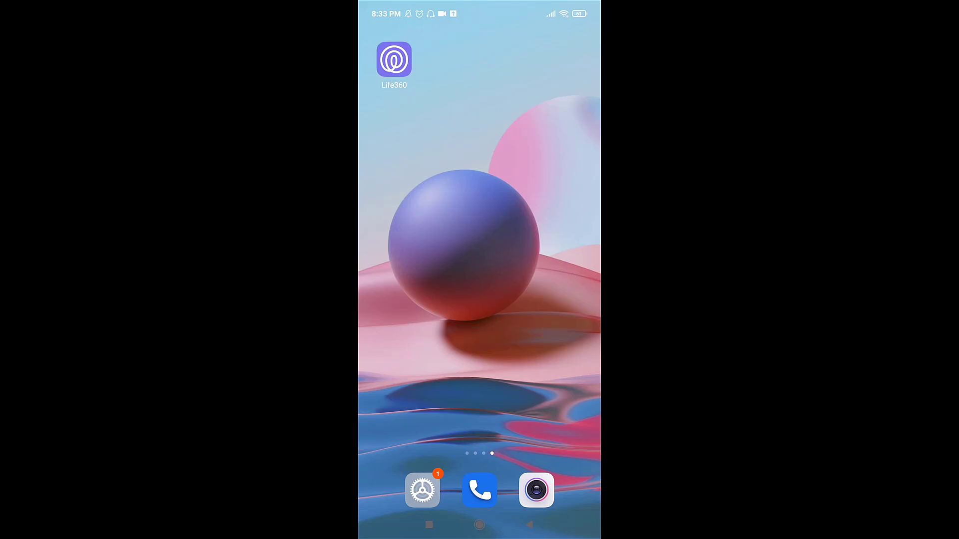
Launch Life360 from the home screen to reach the family circle map.
{"action": "left_click", "coordinate": [394, 60]}
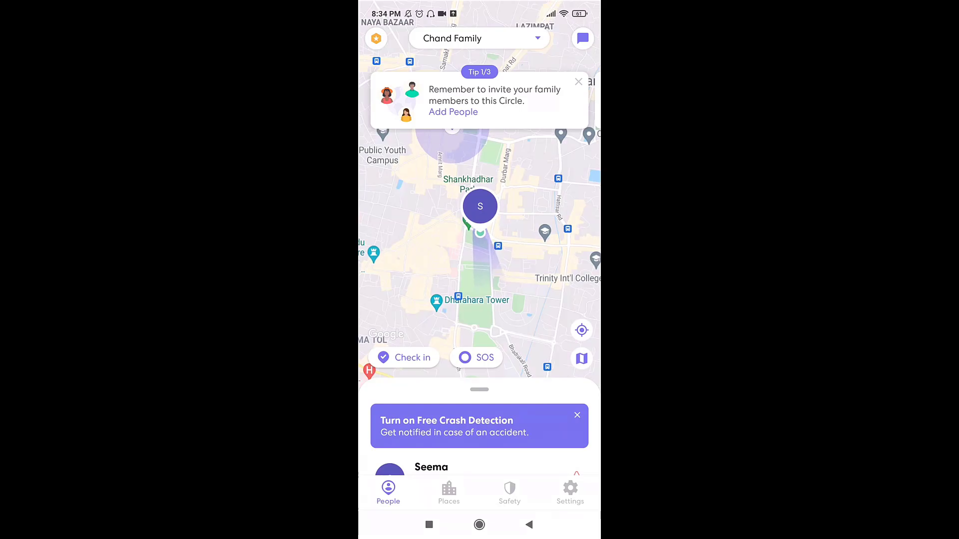
Go to Settings and reach the Account page under Universal settings.
{"action": "left_click", "coordinate": [570, 488]}
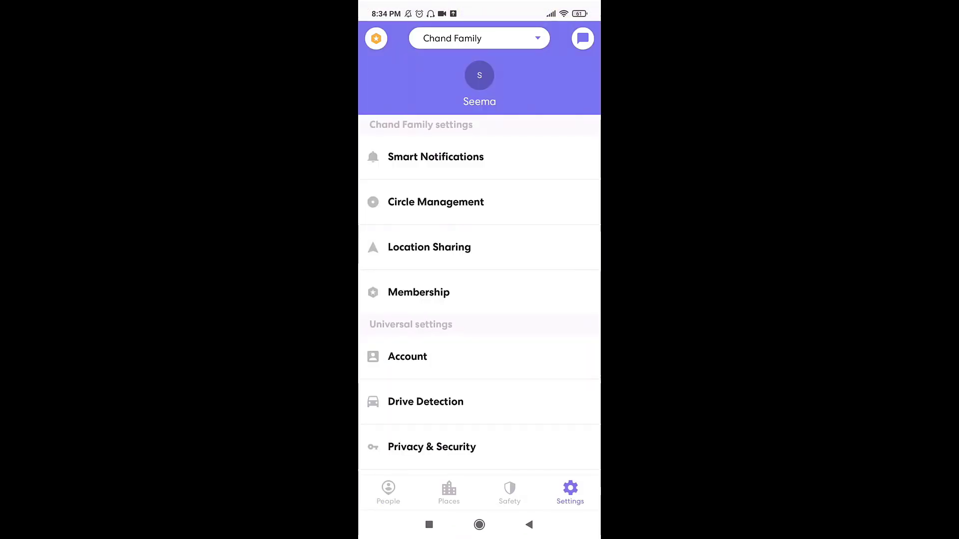
{"action": "scroll", "scroll_direction": "down", "scroll_amount": 3}
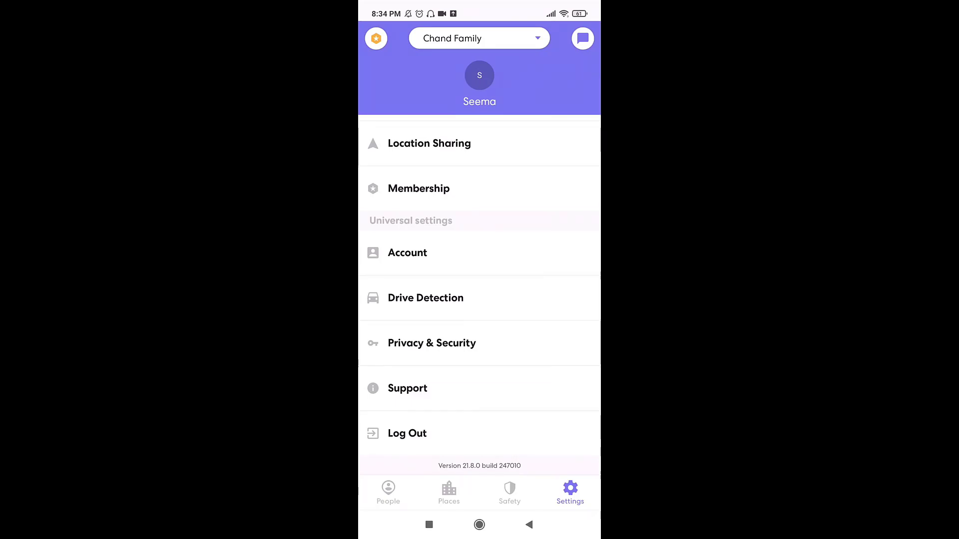
{"action": "left_click", "coordinate": [407, 252]}
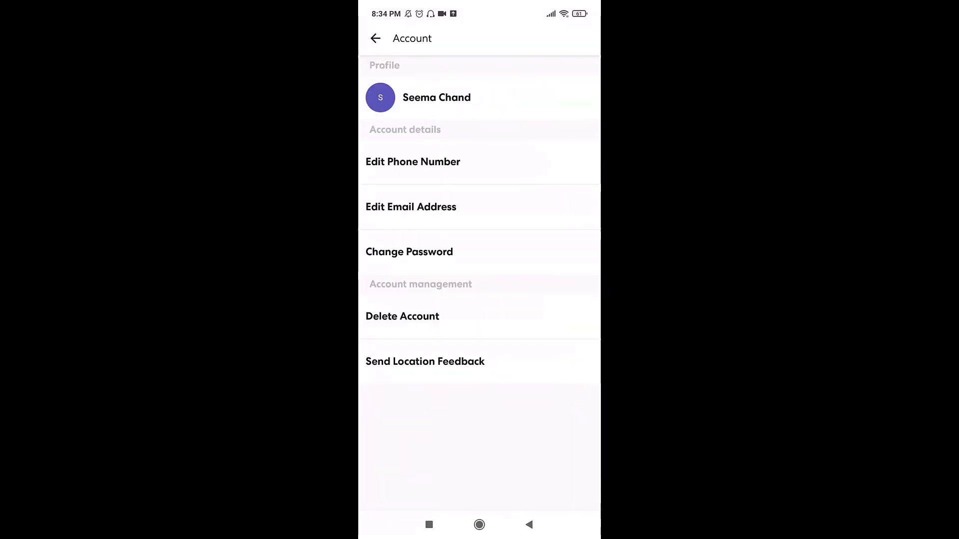
Change the account password by entering the current and new passwords and saving.
{"action": "left_click", "coordinate": [409, 252]}
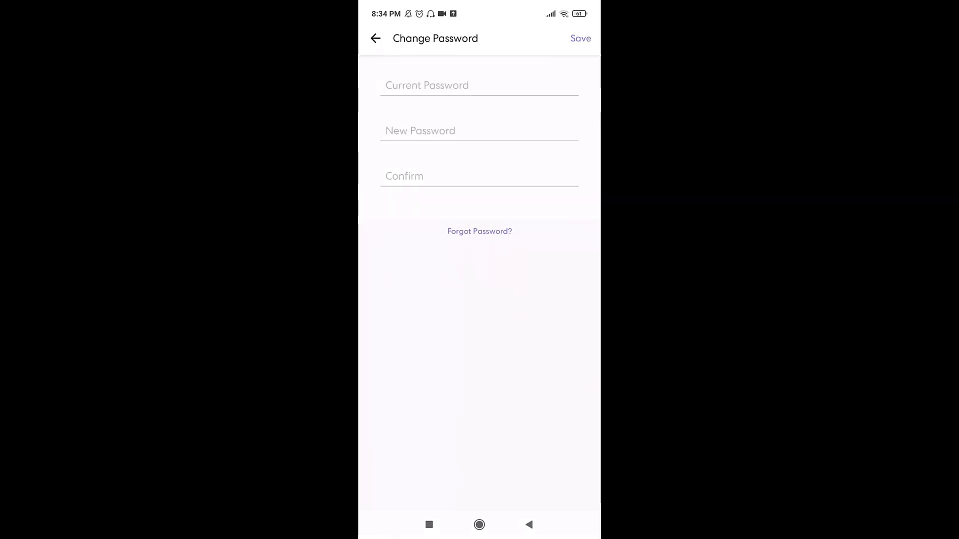
{"action": "left_click", "coordinate": [479, 86]}
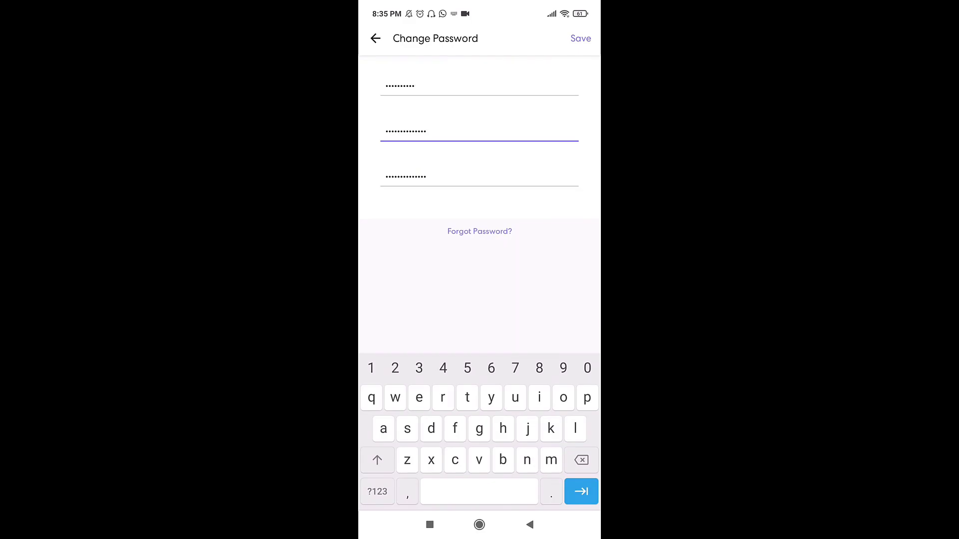
{"action": "left_click", "coordinate": [580, 38]}
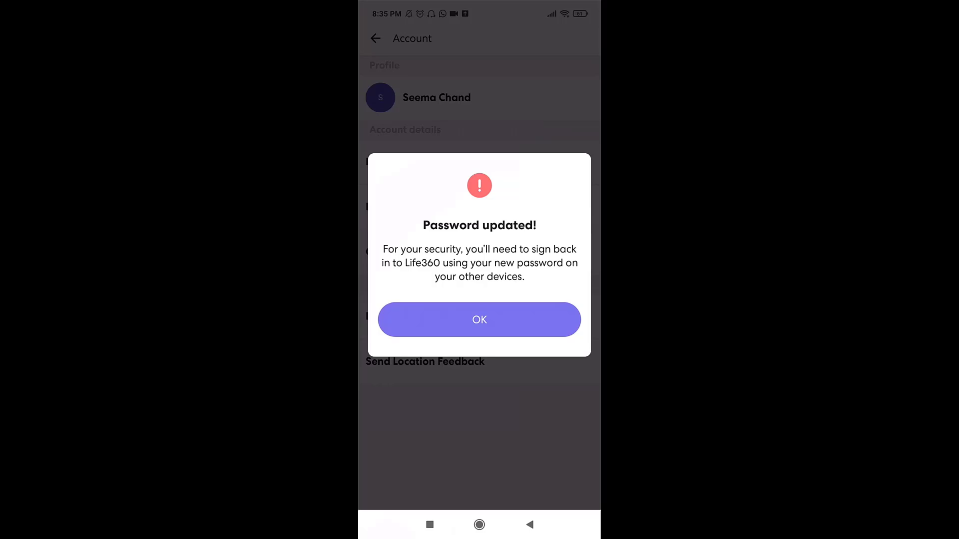
Dismiss the 'Password updated!' confirmation and the battery optimization prompt to return to Settings.
{"action": "left_click", "coordinate": [479, 320]}
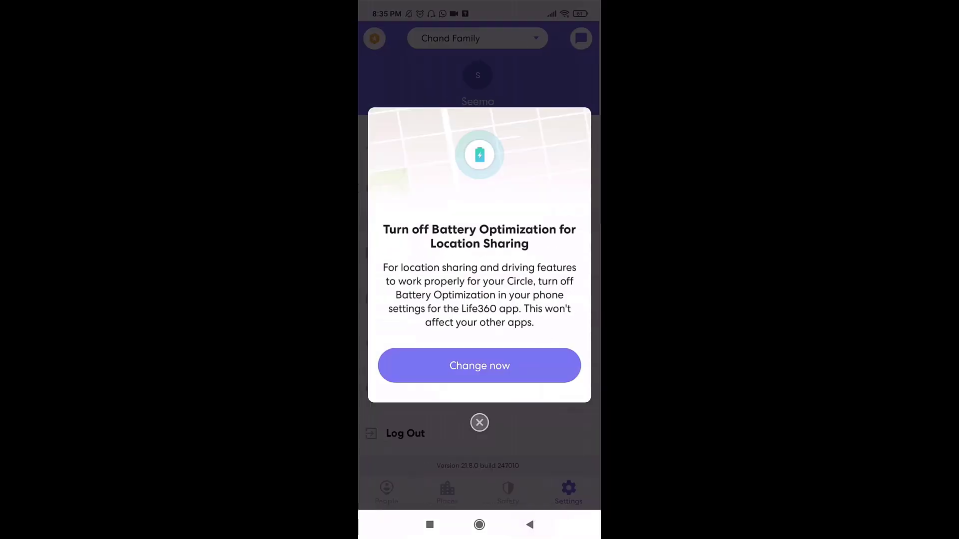
{"action": "left_click", "coordinate": [479, 422]}
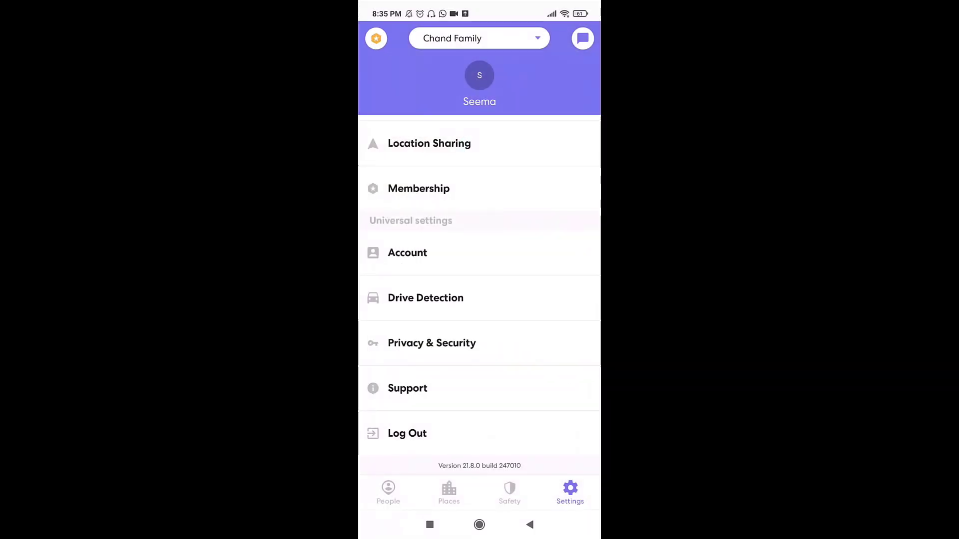